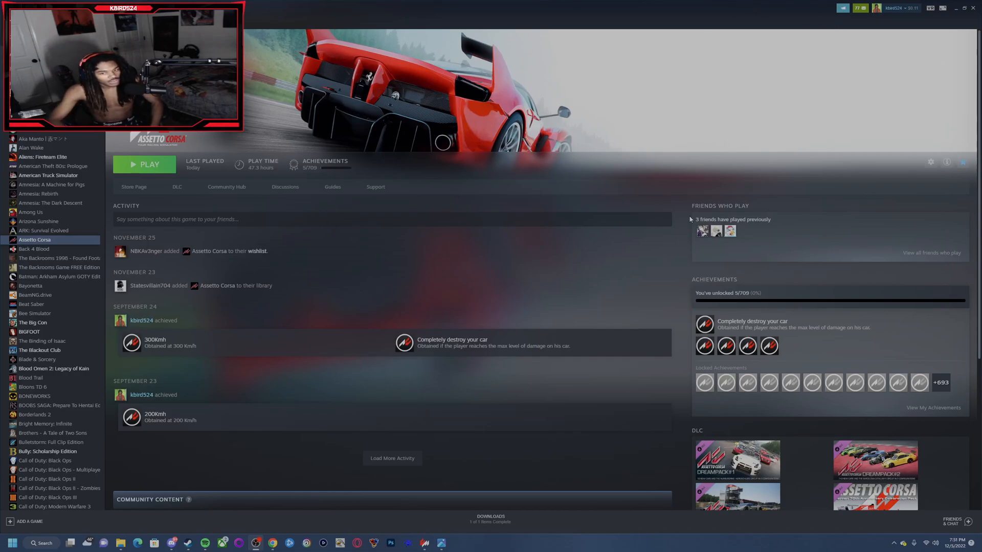
pyautogui.moveTo(608, 209)
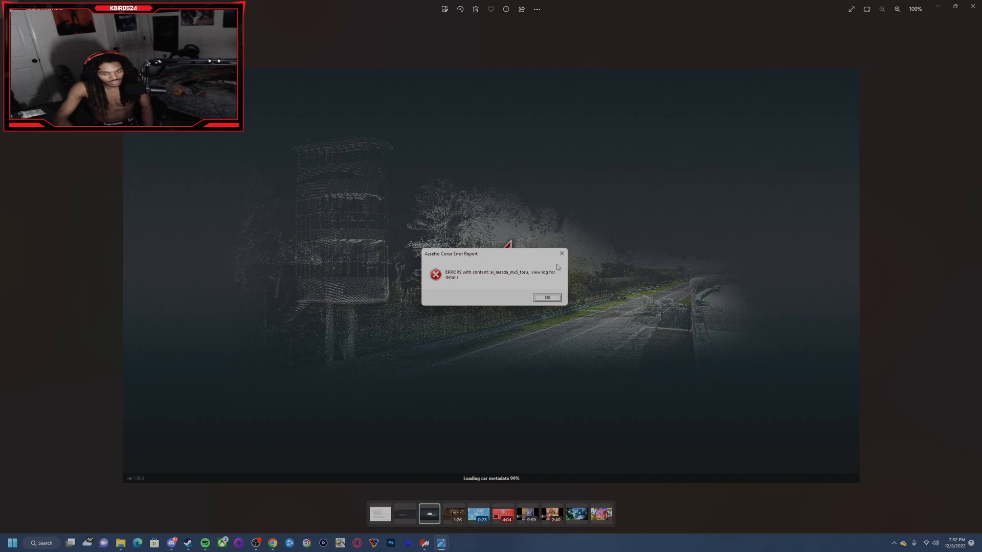
# View the Assetto Corsa crash message screenshot, then close the Photos viewer
pyautogui.click(546, 296)
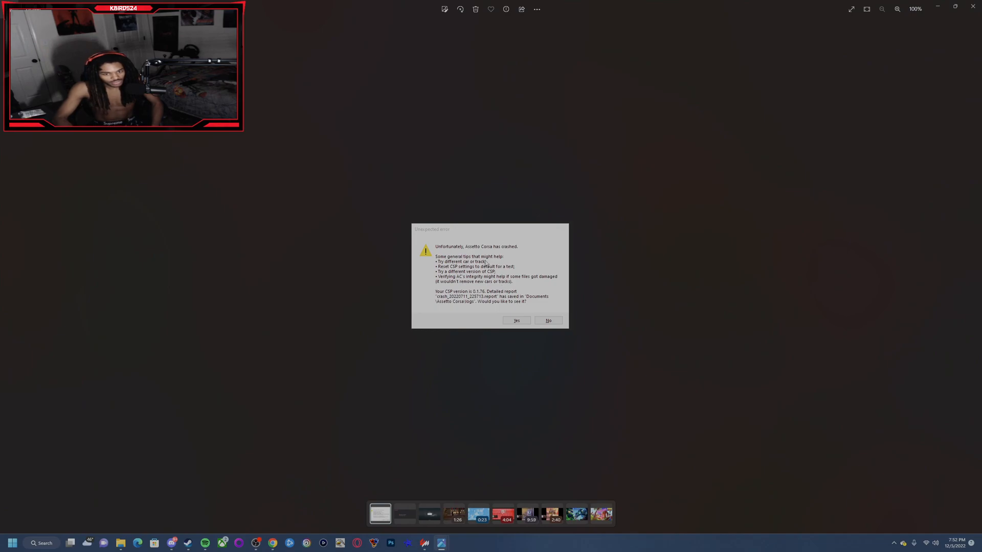
pyautogui.moveTo(502, 254)
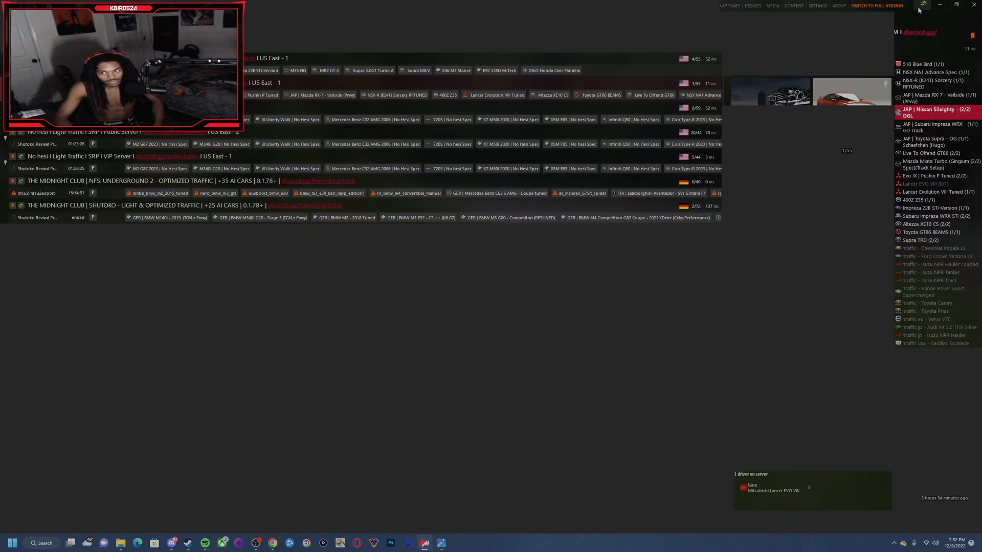
pyautogui.moveTo(921, 5)
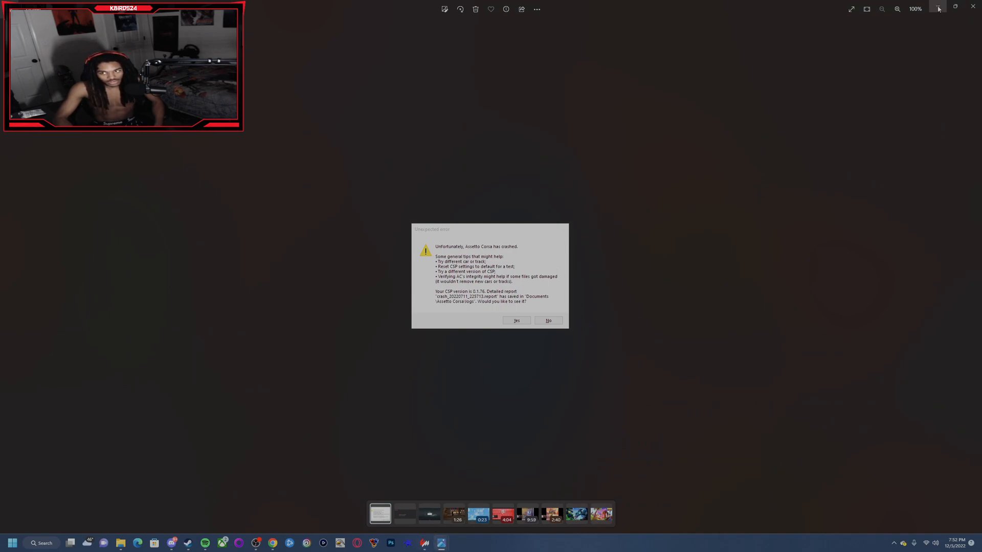
pyautogui.click(547, 320)
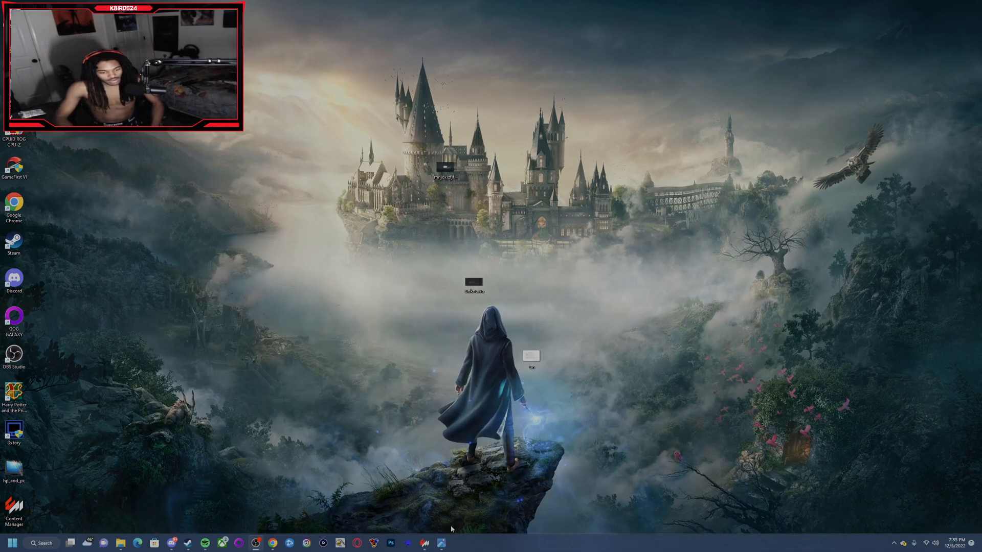
pyautogui.moveTo(272, 543)
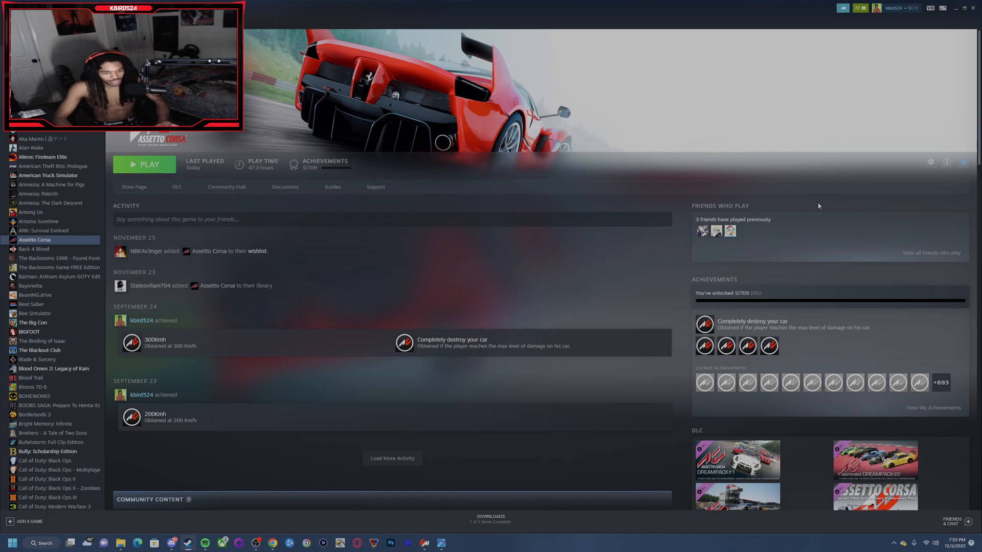
pyautogui.moveTo(922, 187)
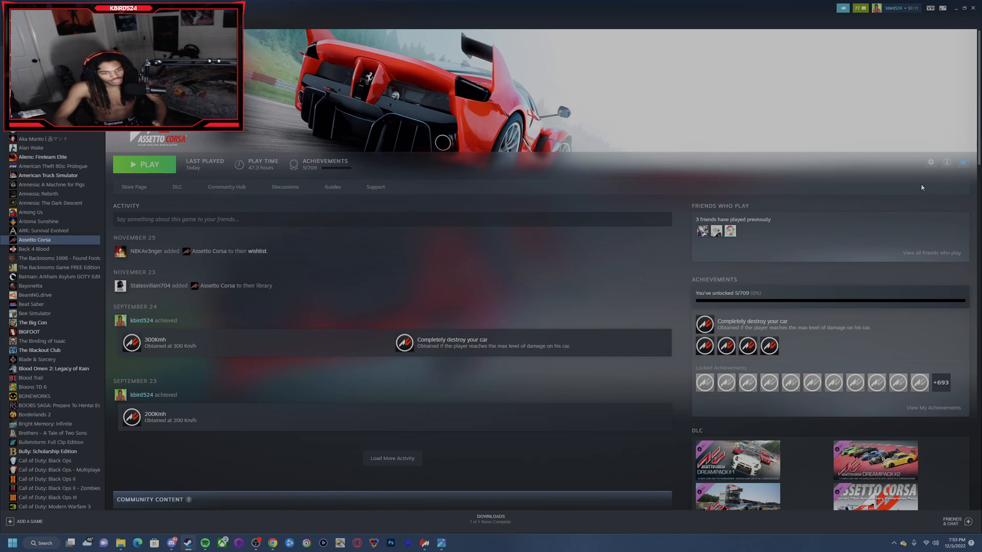
pyautogui.moveTo(934, 171)
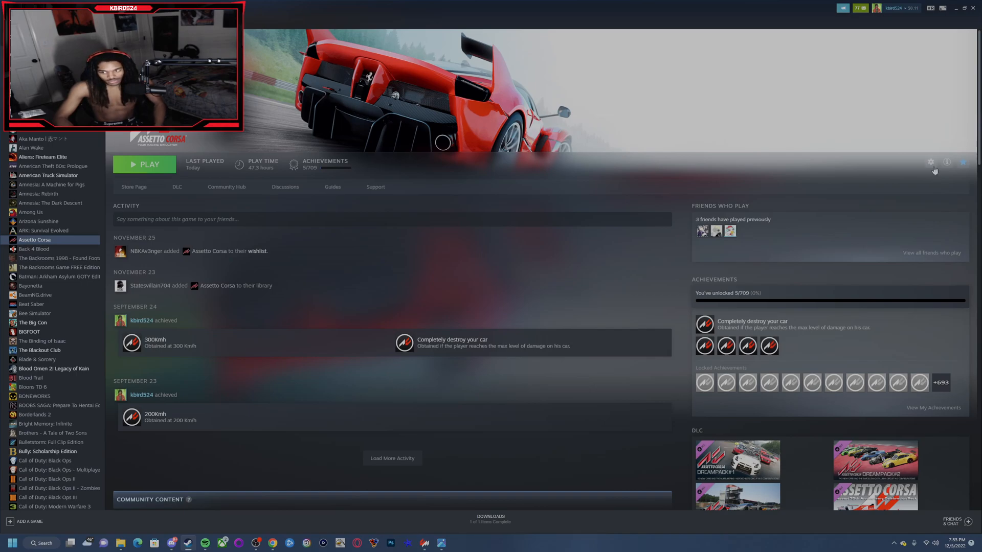
# Go to Assetto Corsa's Properties and its Local Files section to verify game files
pyautogui.click(931, 162)
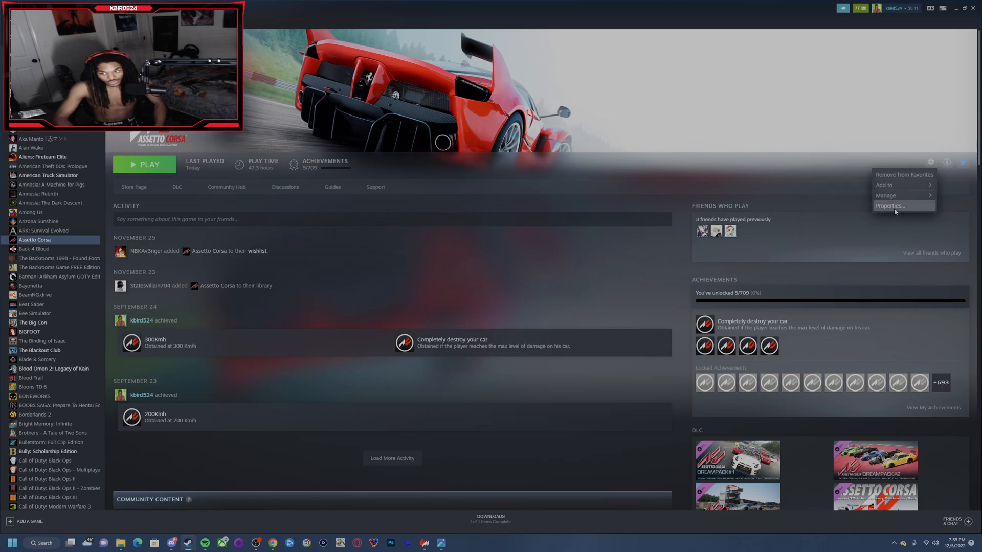
pyautogui.click(889, 205)
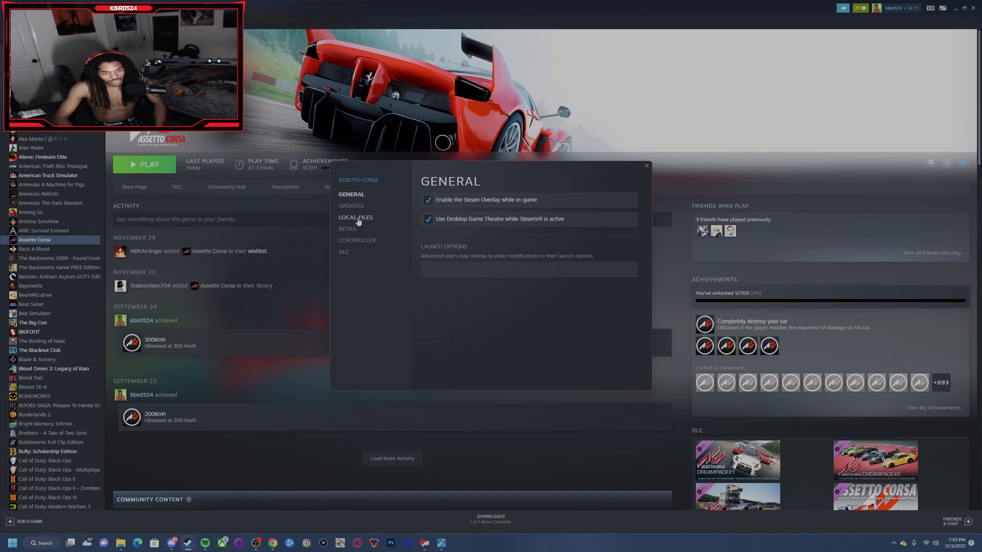
pyautogui.click(355, 216)
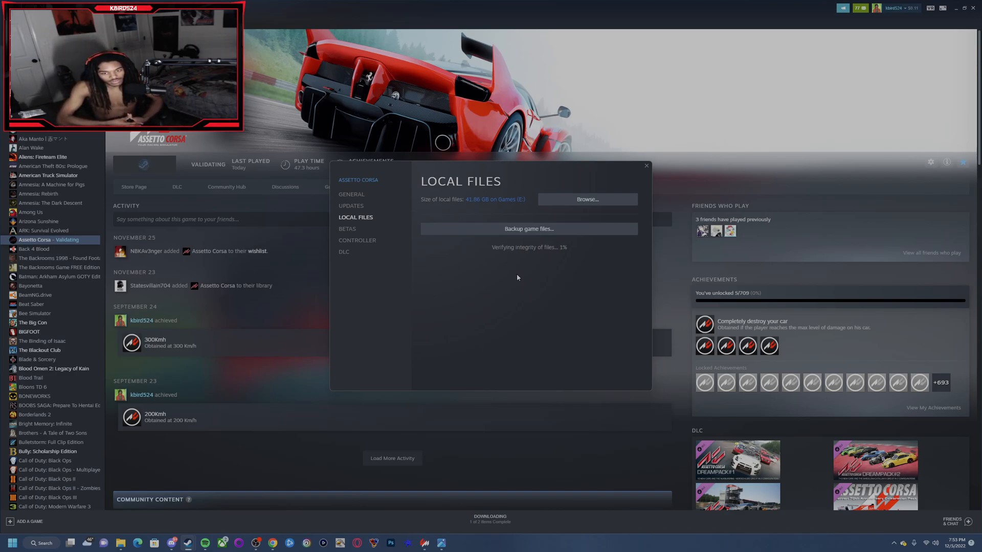
pyautogui.moveTo(518, 322)
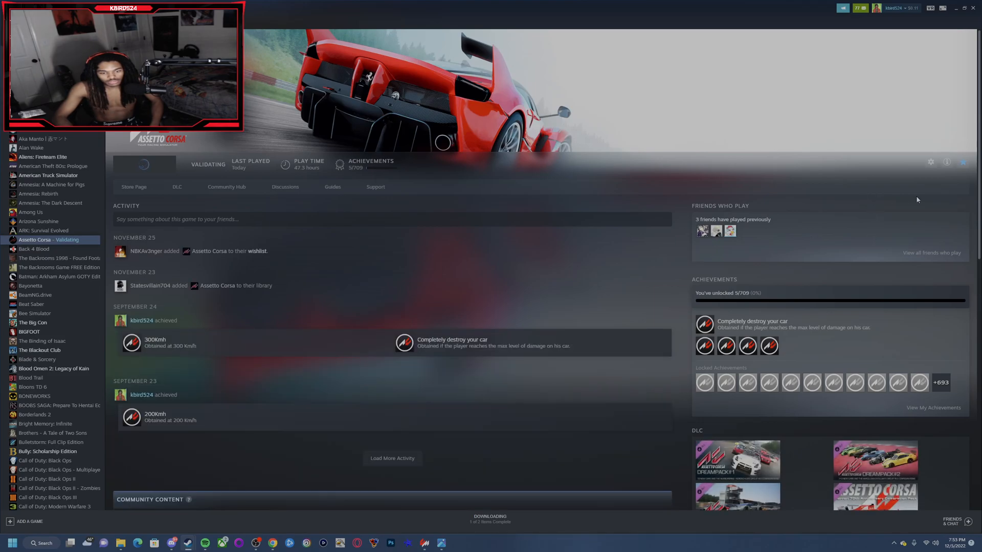
# Browse Assetto Corsa's local files and enter its content folder
pyautogui.click(931, 162)
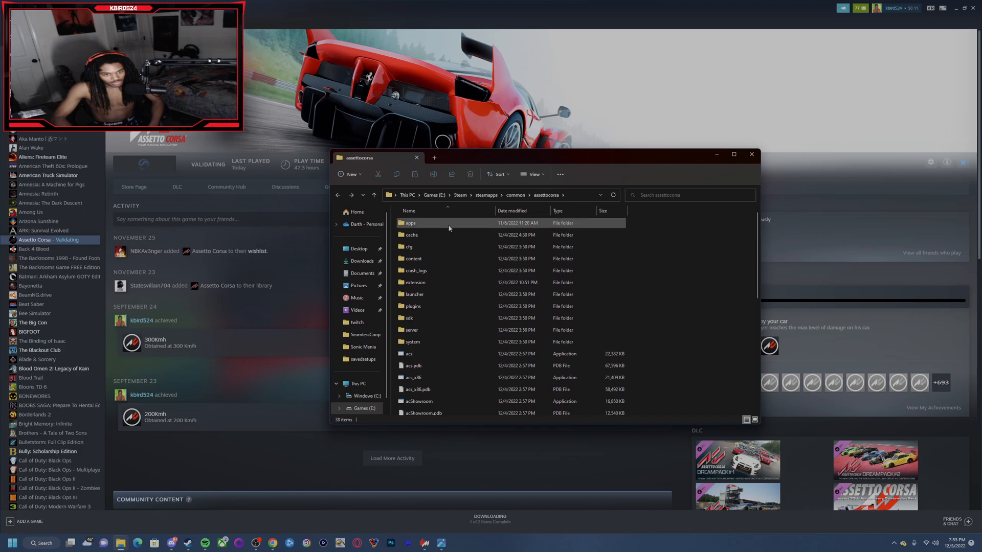
pyautogui.click(412, 235)
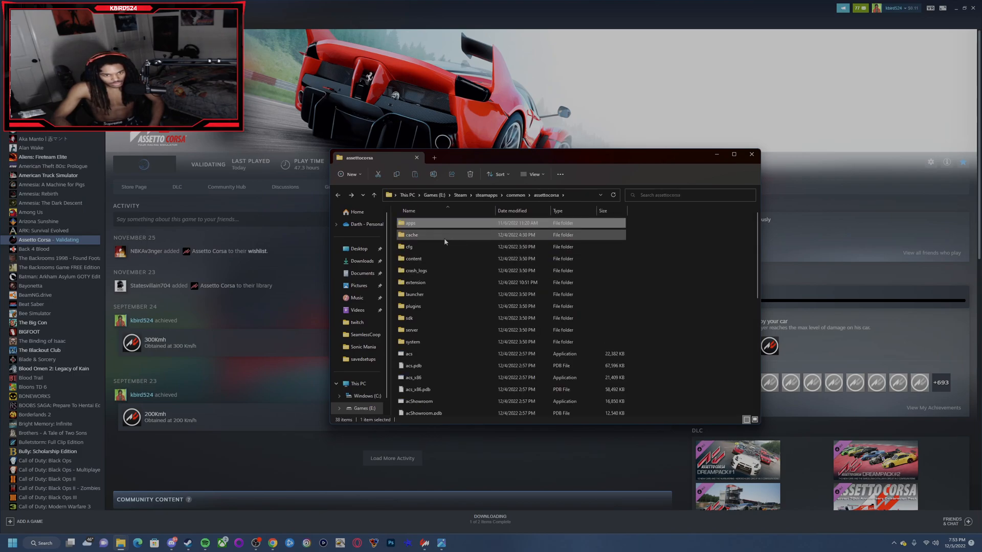
pyautogui.doubleClick(412, 259)
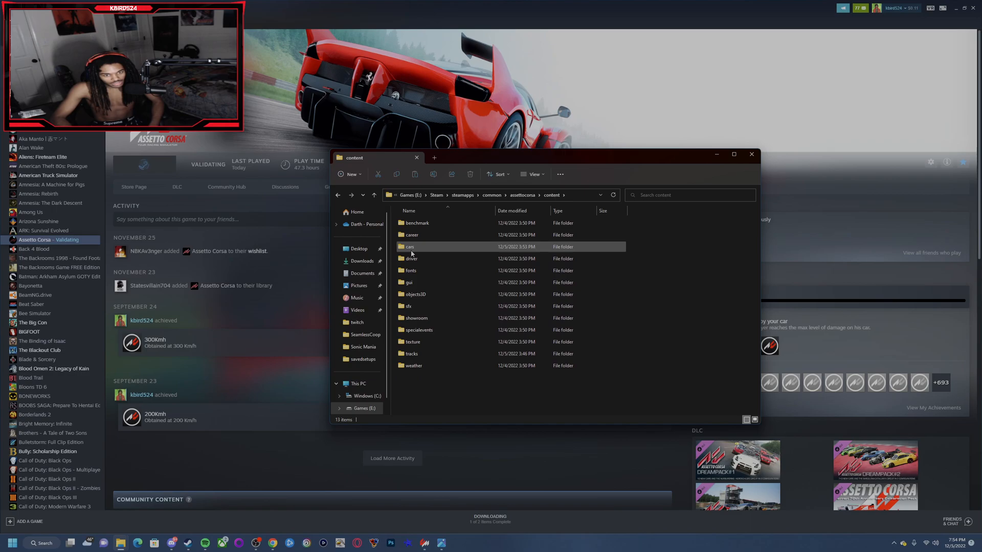
# Look inside the cars folder, then go back to content
pyautogui.click(411, 246)
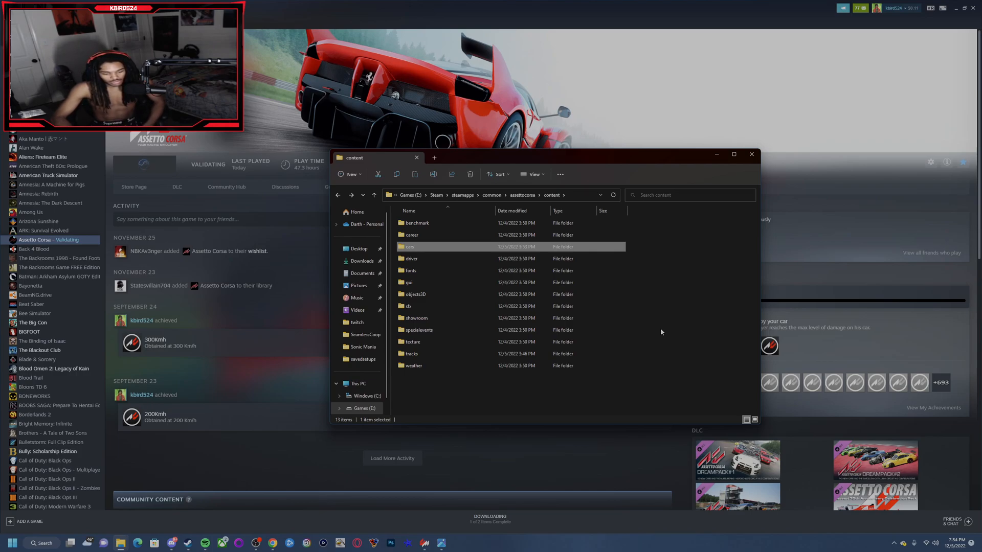
pyautogui.moveTo(459, 250)
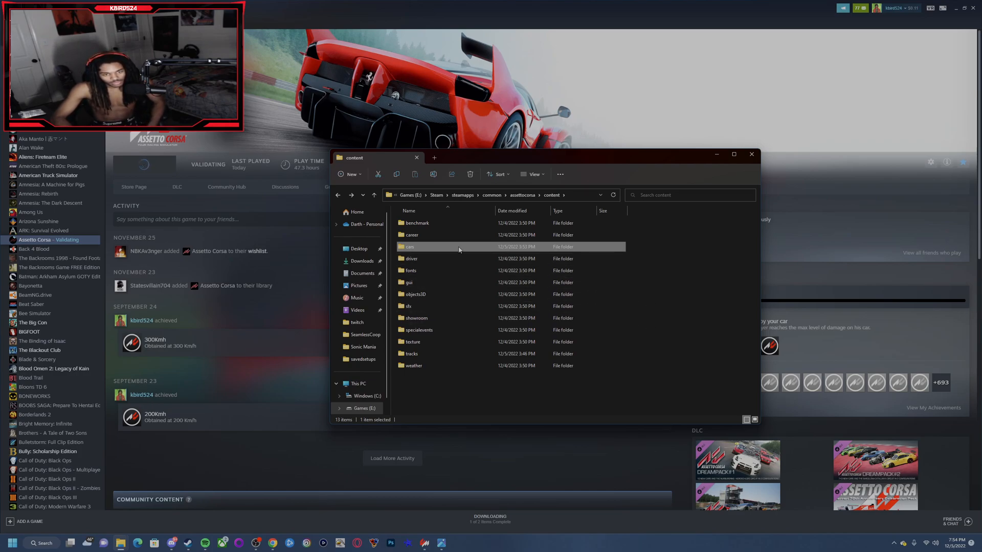
pyautogui.doubleClick(410, 247)
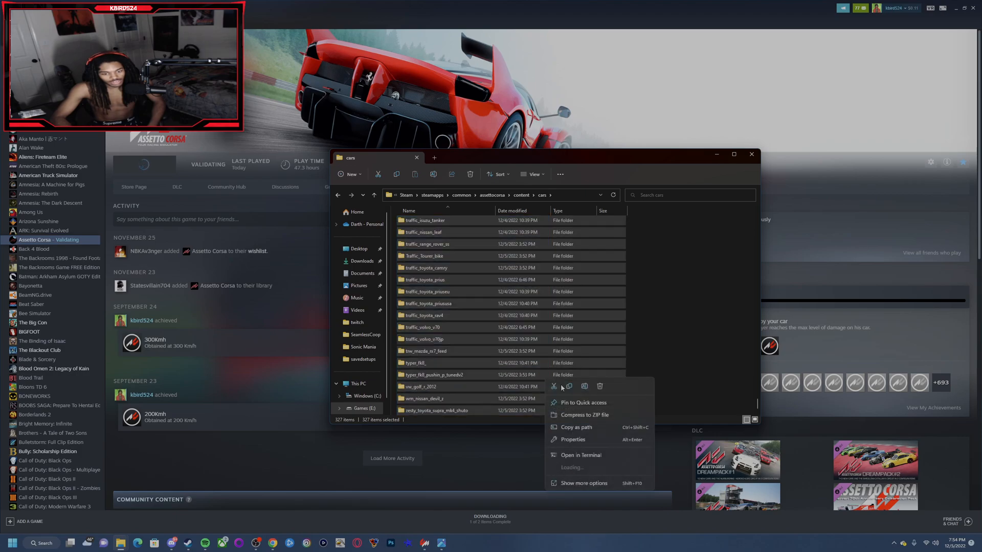
pyautogui.click(682, 318)
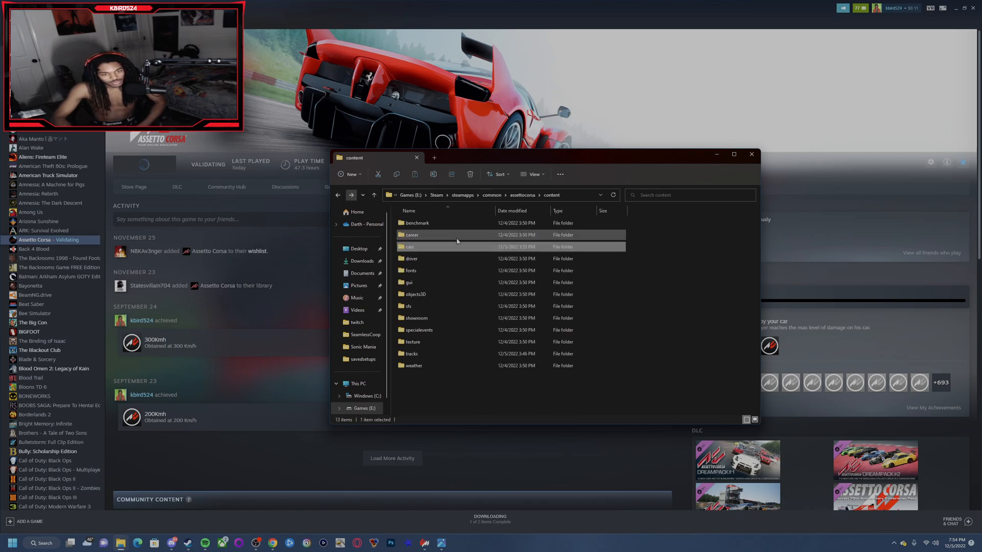
# Scroll through the driver models in the driver folder, then go back to content
pyautogui.doubleClick(411, 258)
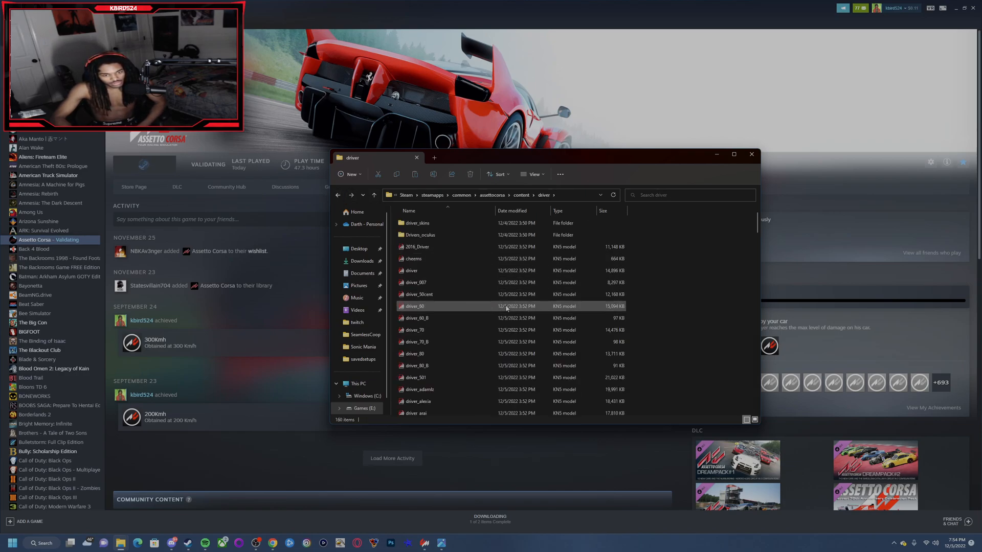
pyautogui.scroll(-3)
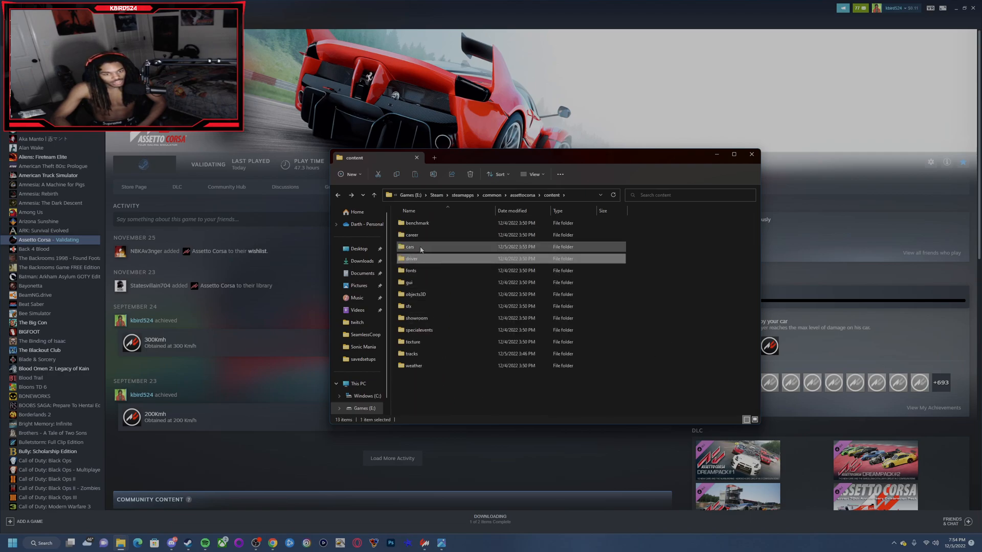
pyautogui.doubleClick(411, 259)
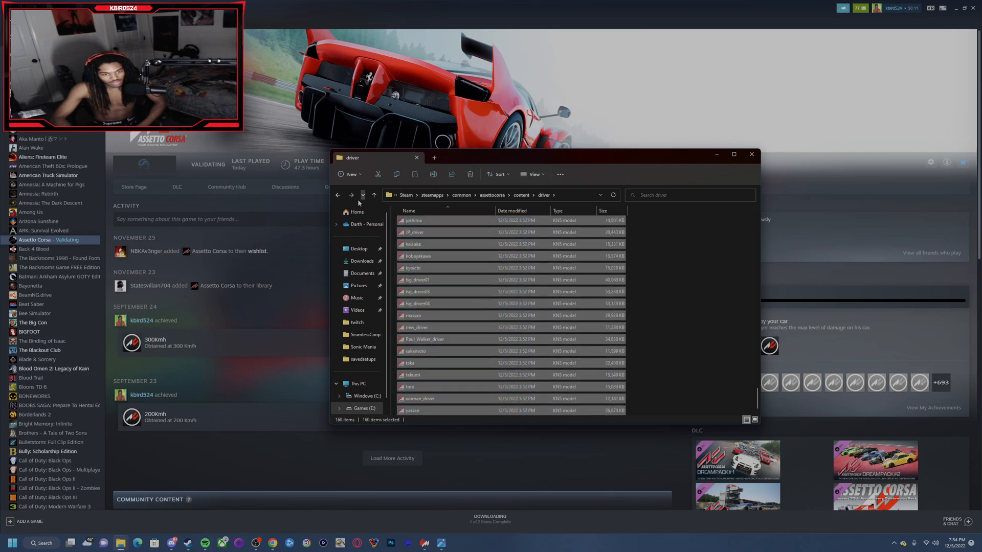
pyautogui.click(373, 194)
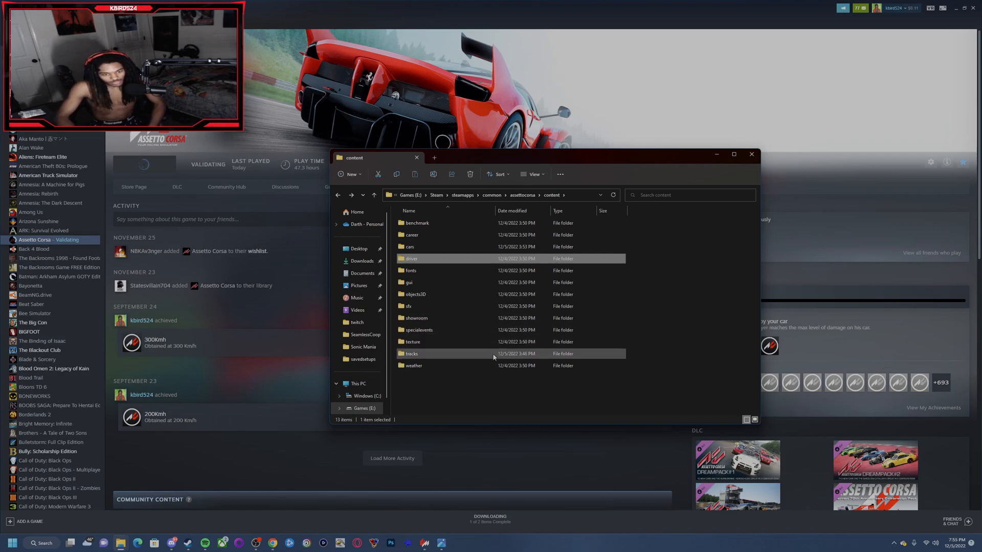
# Enter the tracks folder to see the installed track folders
pyautogui.doubleClick(411, 353)
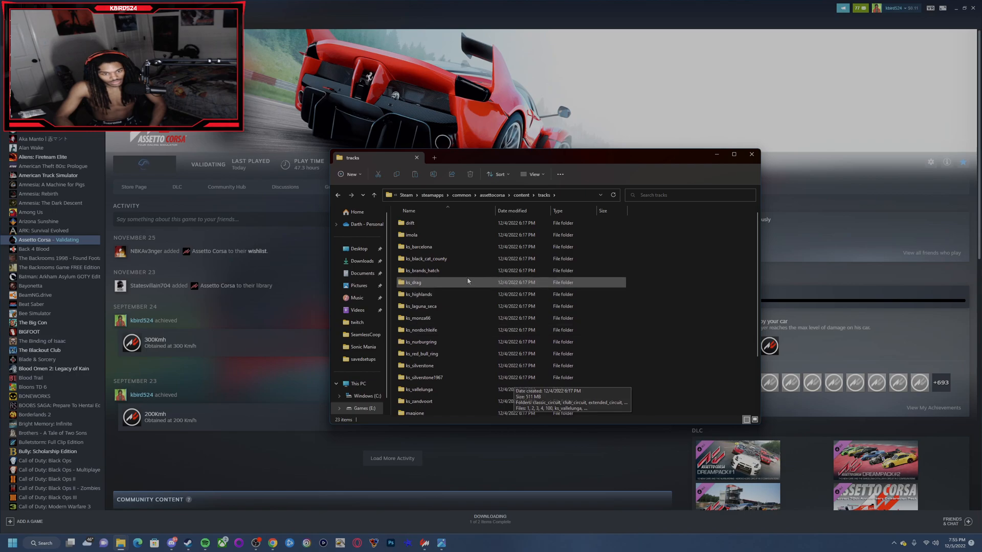
pyautogui.moveTo(442, 247)
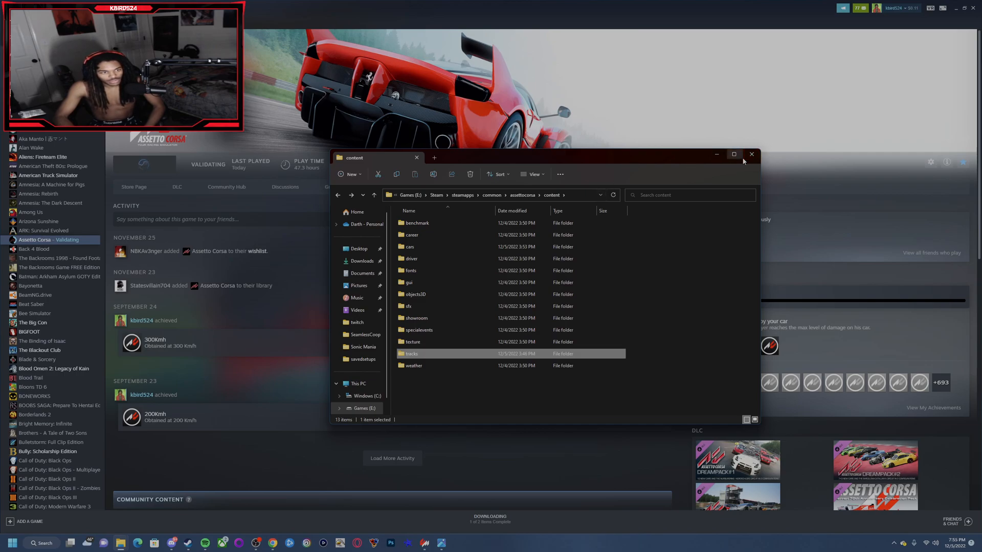
# Close File Explorer, leaving Steam's Assetto Corsa page validating
pyautogui.click(751, 155)
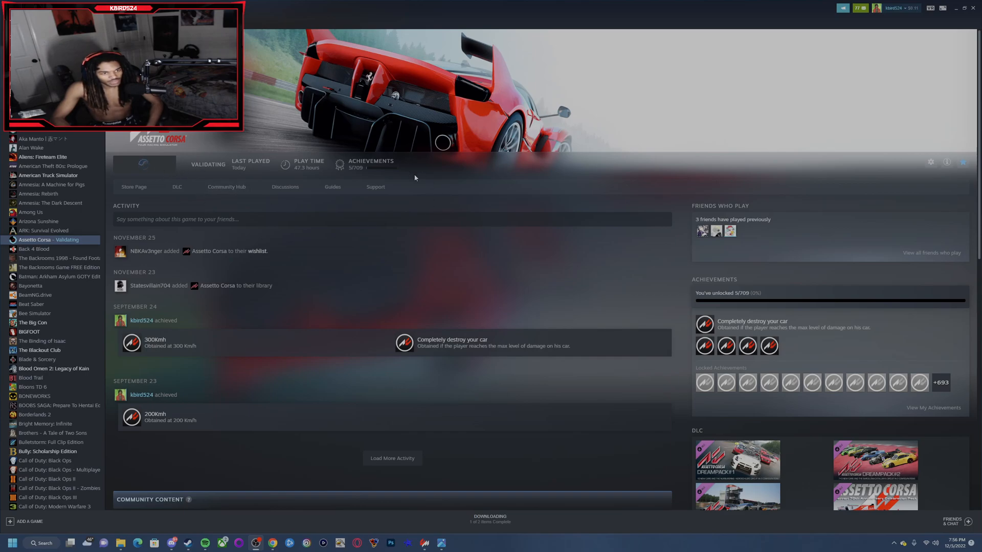
pyautogui.moveTo(630, 209)
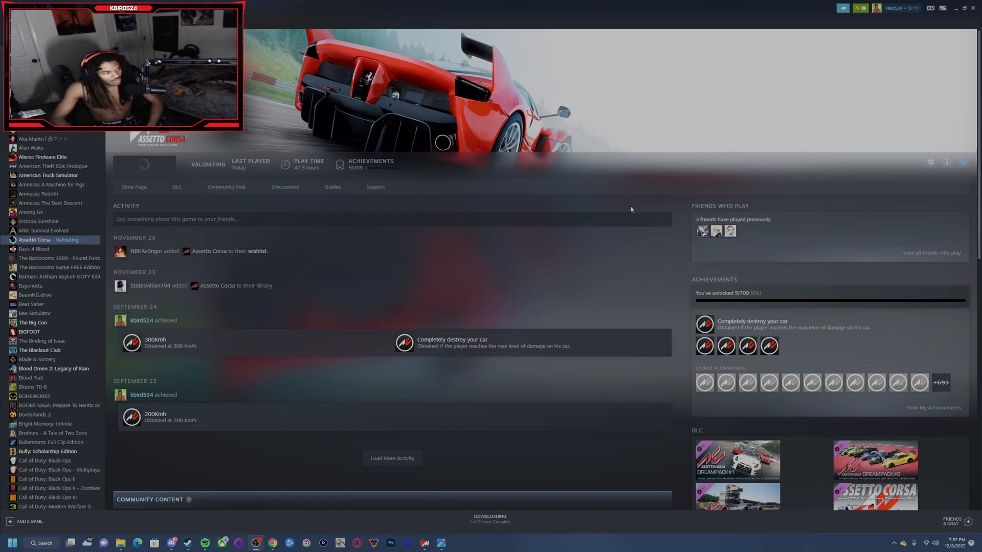